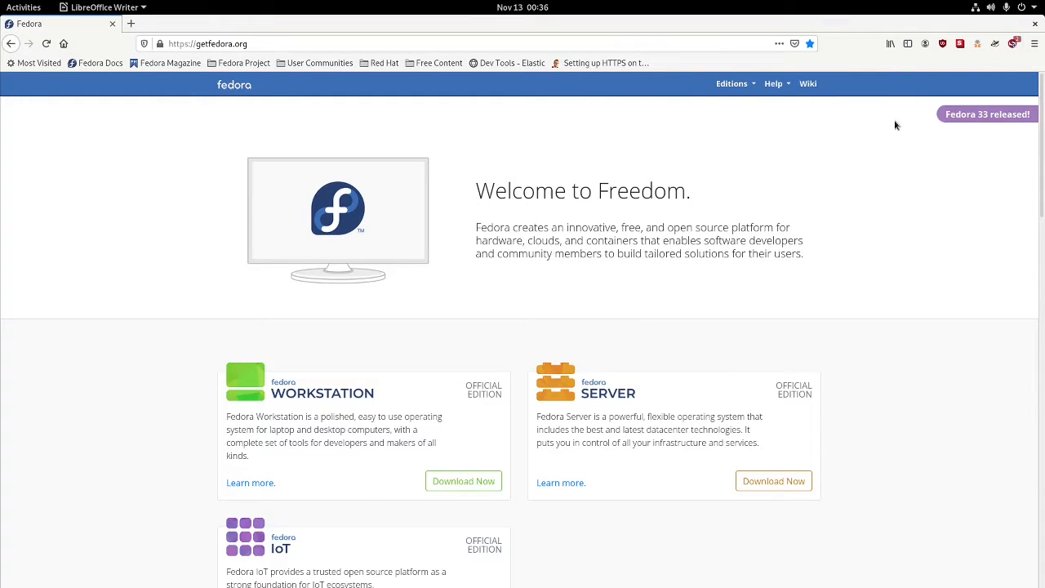
mouse_move(947, 49)
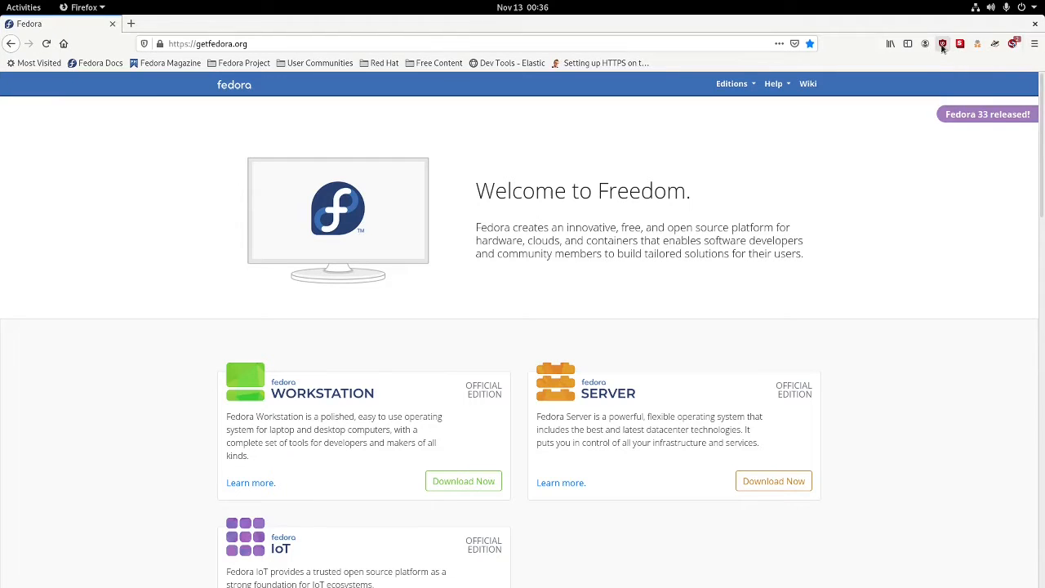
- From uBlock Origin's details, search the add-ons site for "ublock origin", reaching 37 results
click(942, 43)
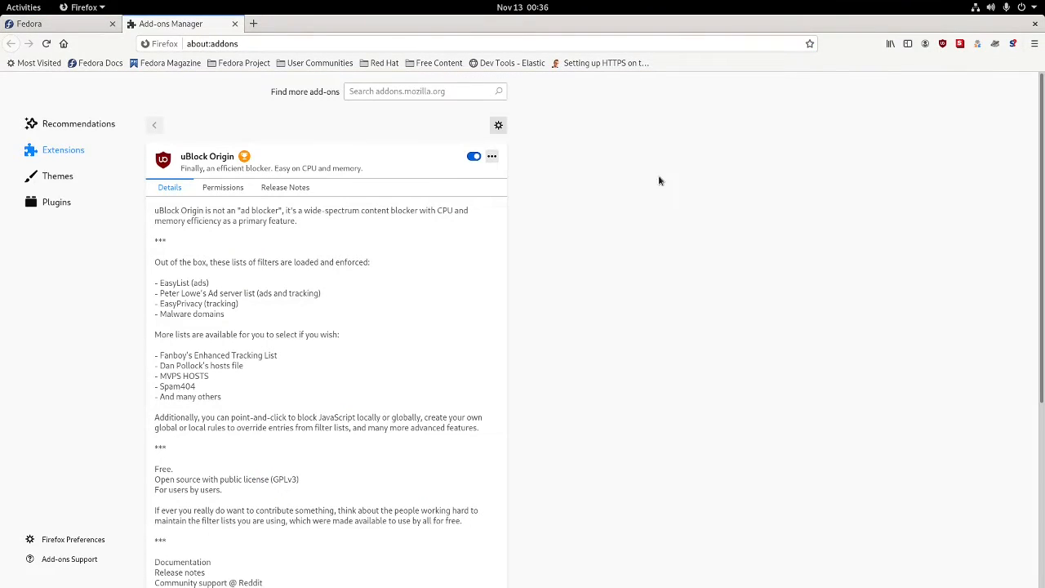
mouse_move(401, 141)
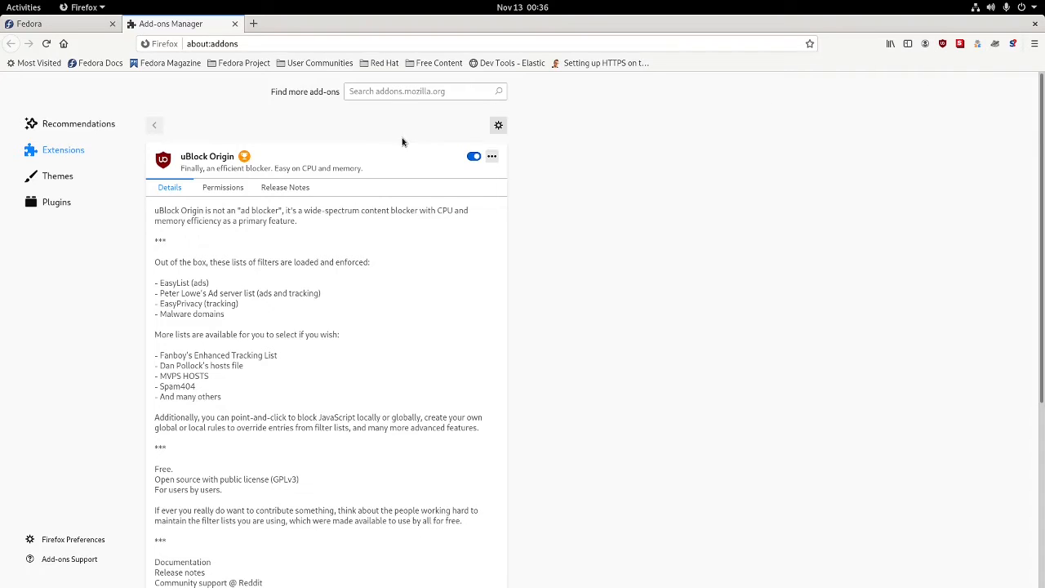
click(421, 92)
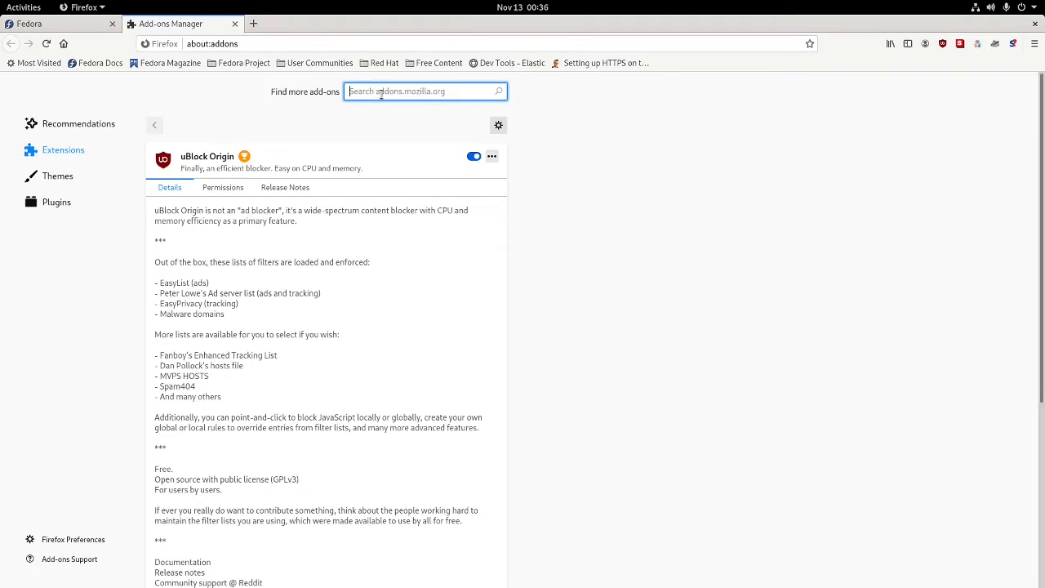
text(u)
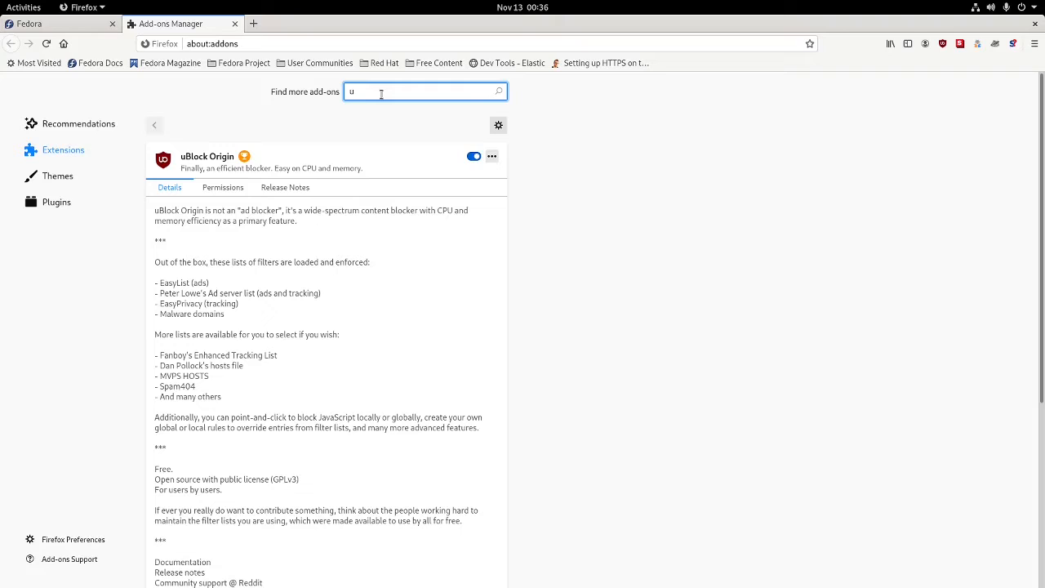
text(block or)
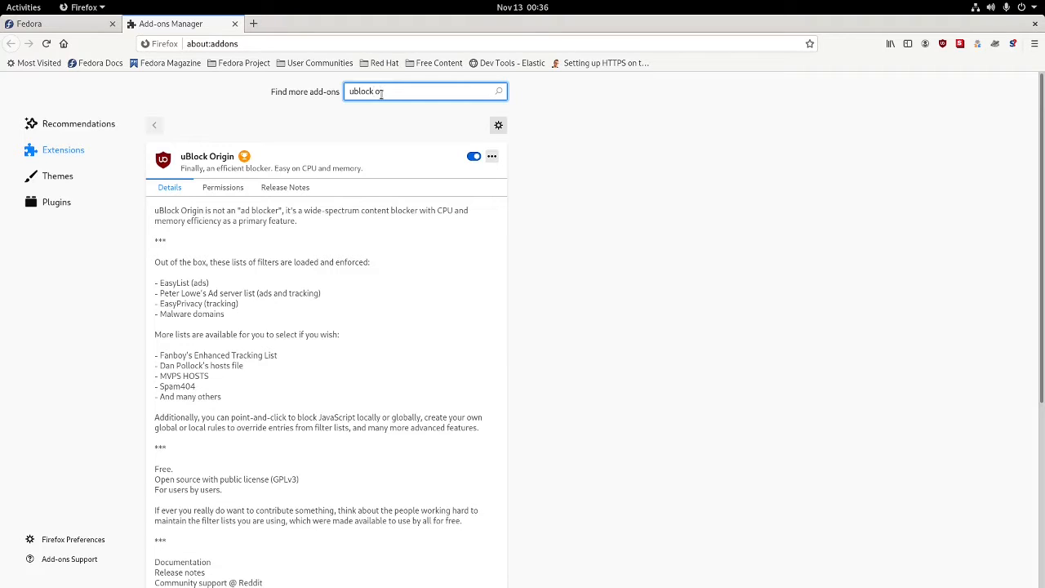
text(igi)
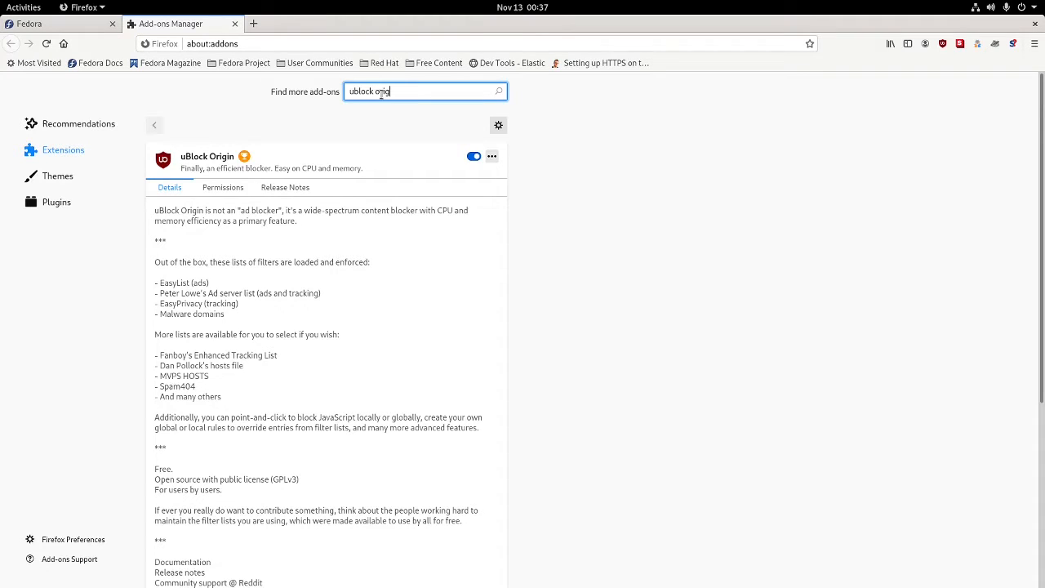
key(Return)
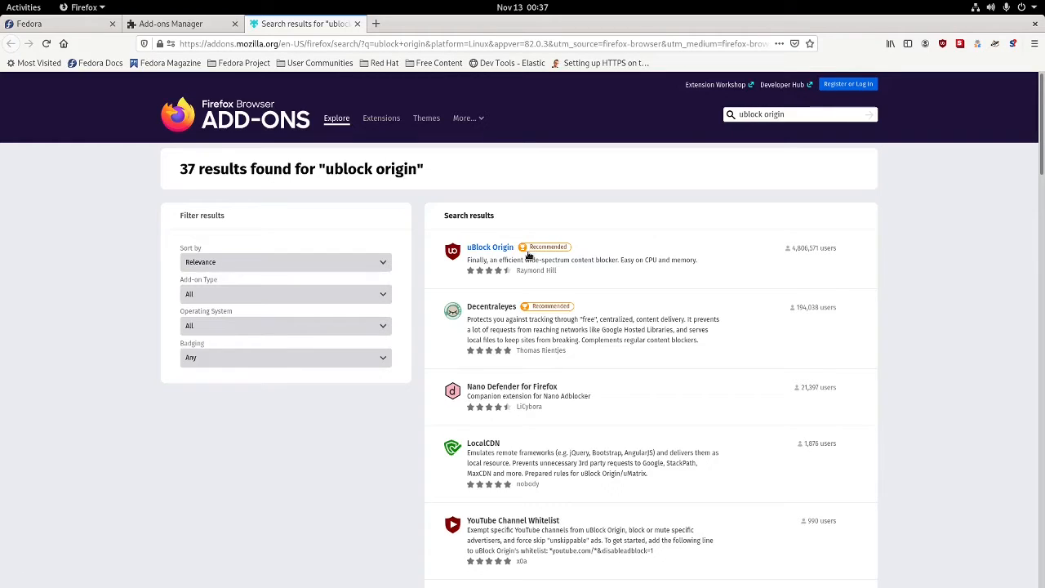
mouse_move(490, 246)
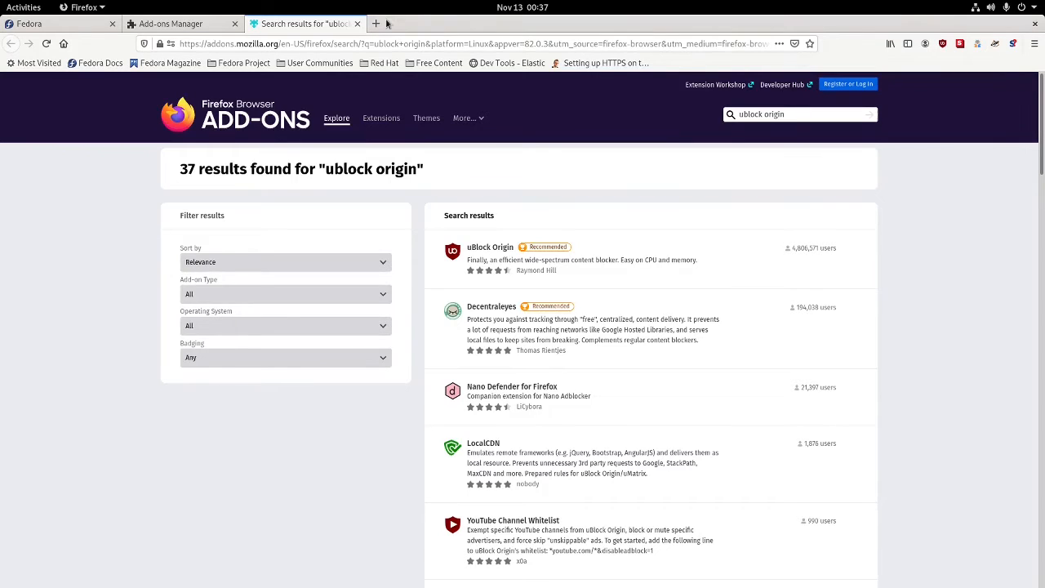
- Load youtube.com in a new tab and view uBlock Origin's blocked-request counts for it
click(375, 23)
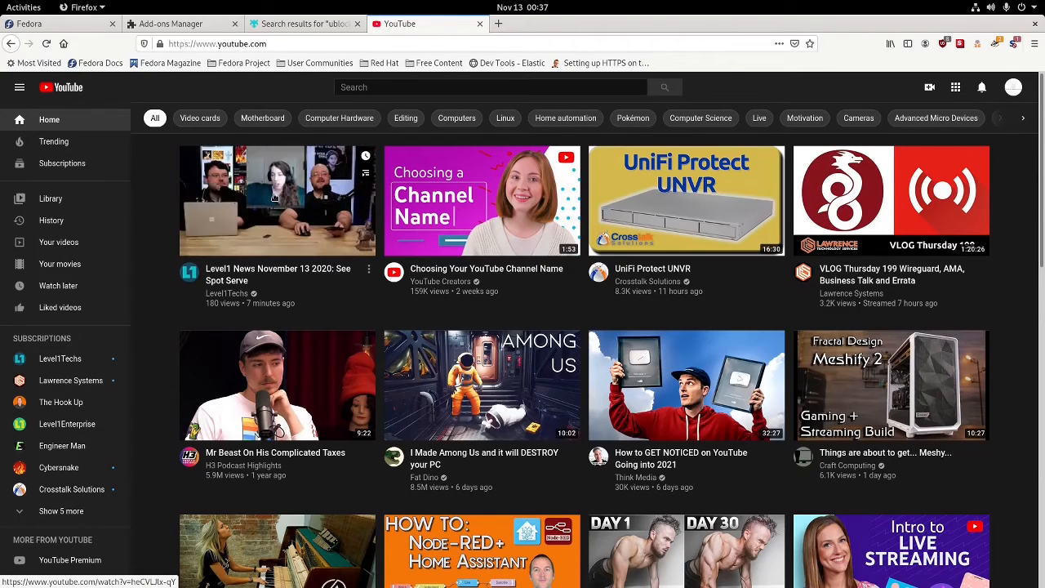
mouse_move(278, 199)
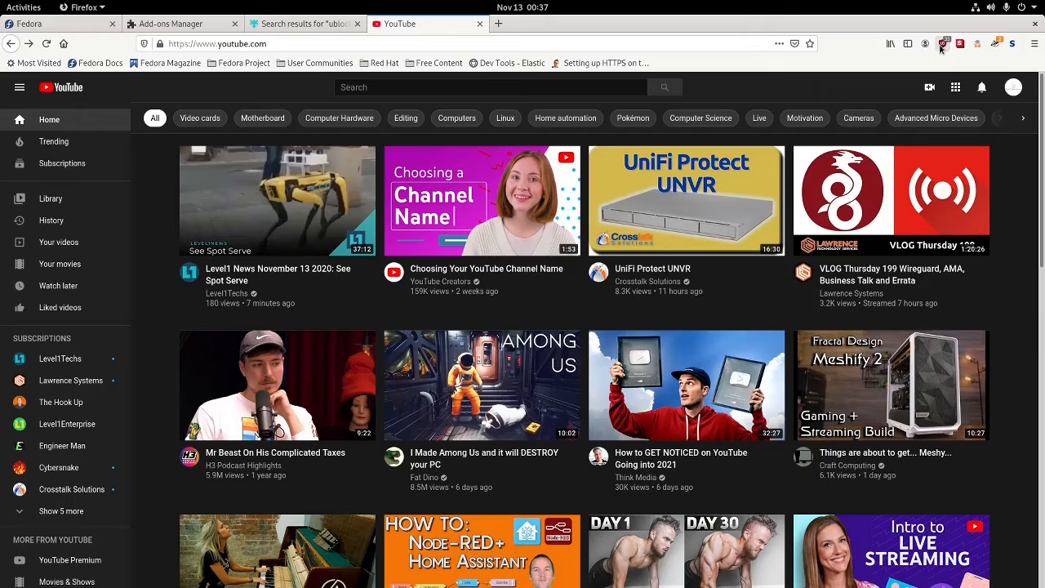
click(943, 43)
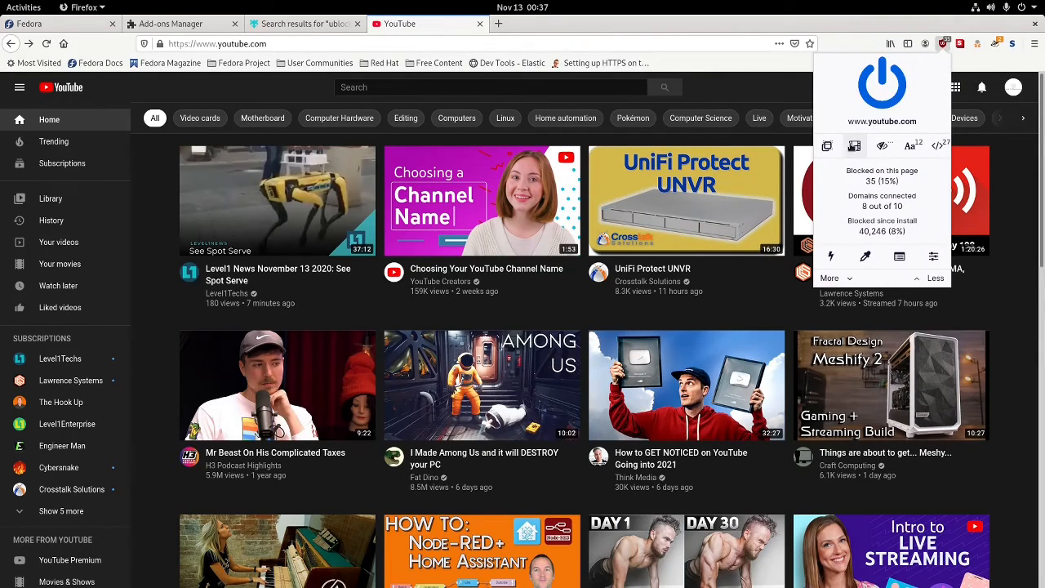
click(882, 146)
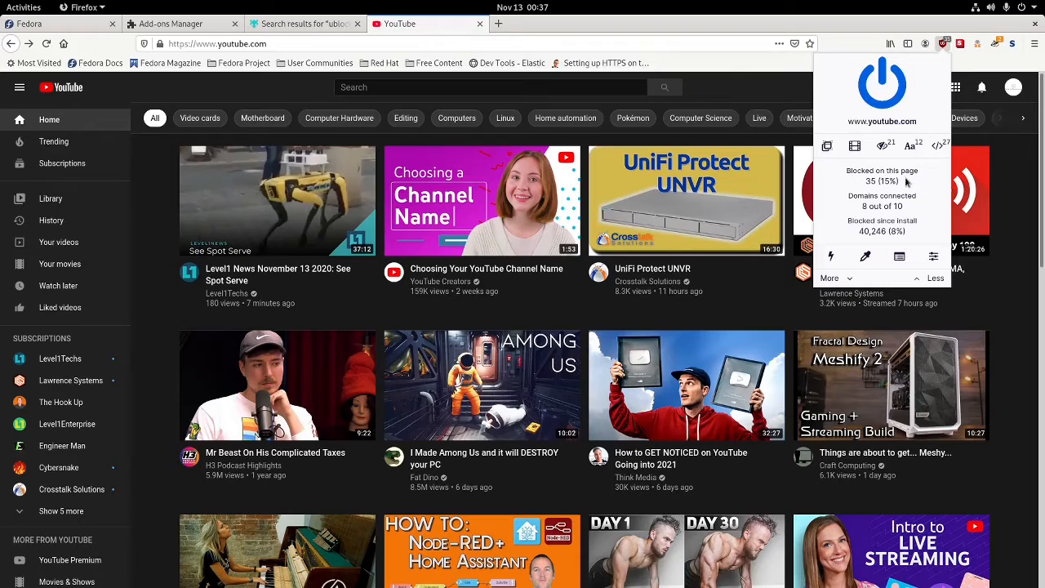
mouse_move(863, 235)
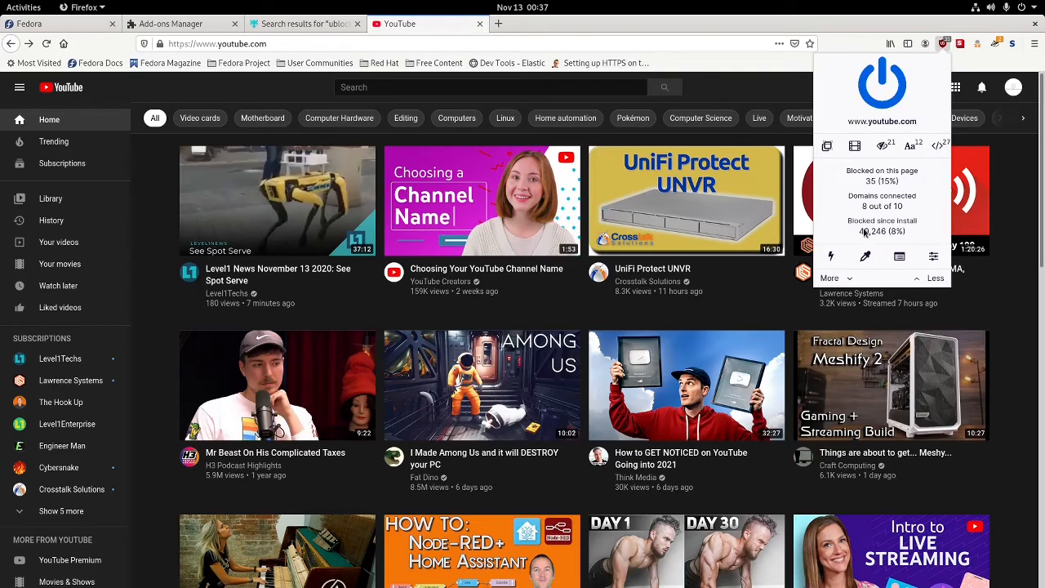
click(813, 24)
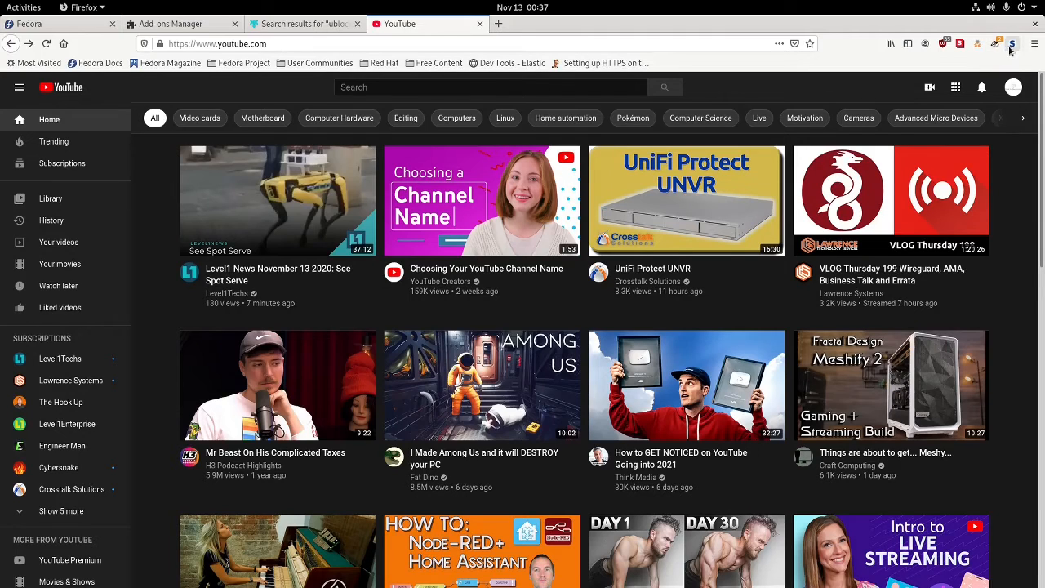
click(960, 42)
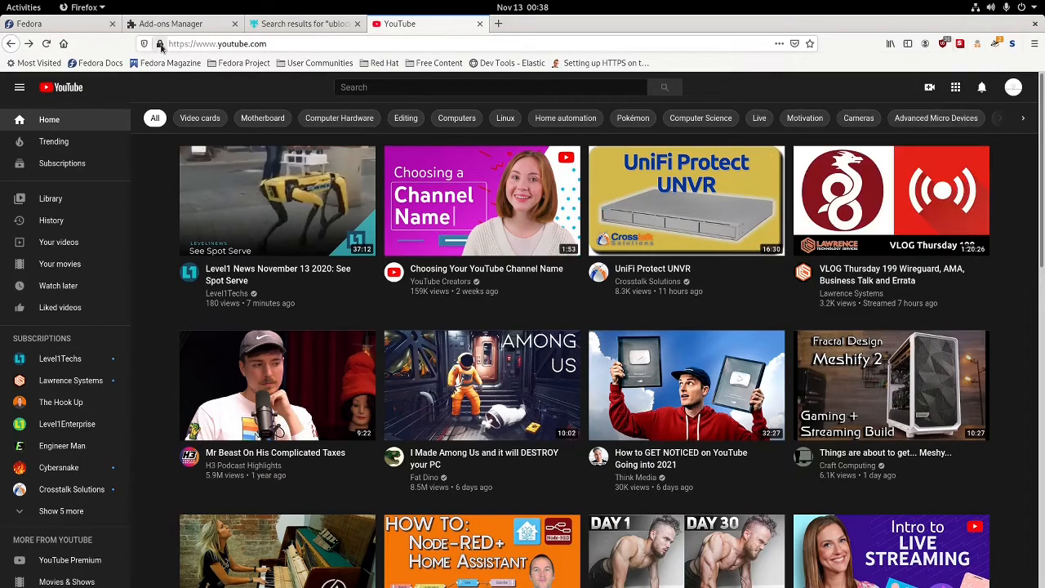
click(160, 44)
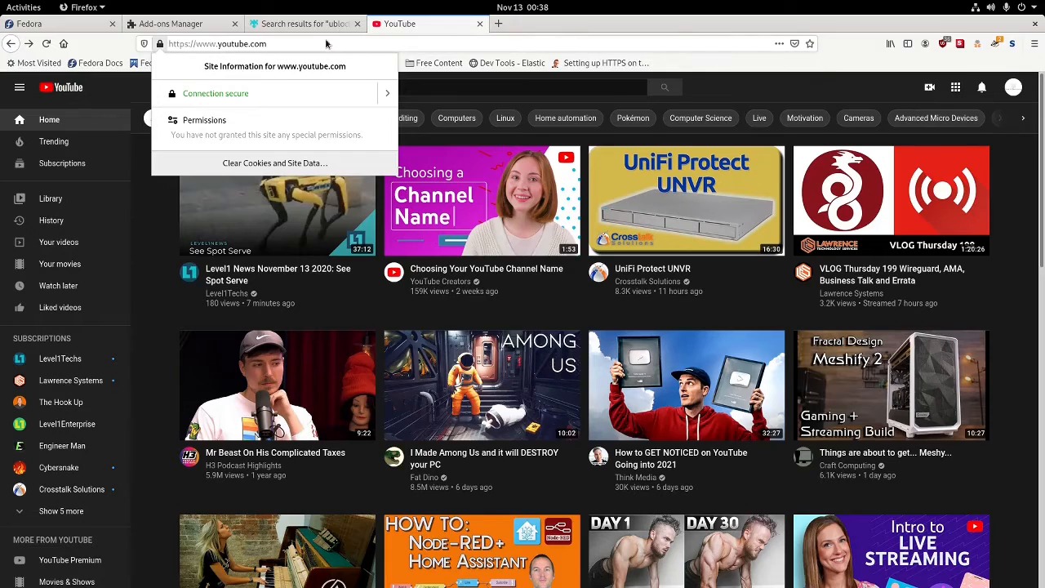
click(245, 42)
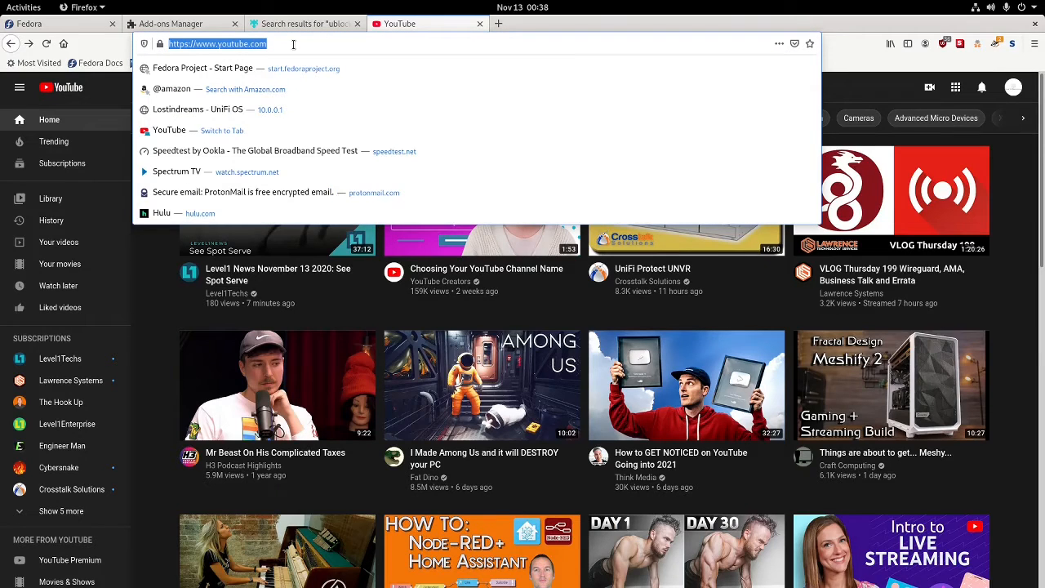
mouse_move(666, 36)
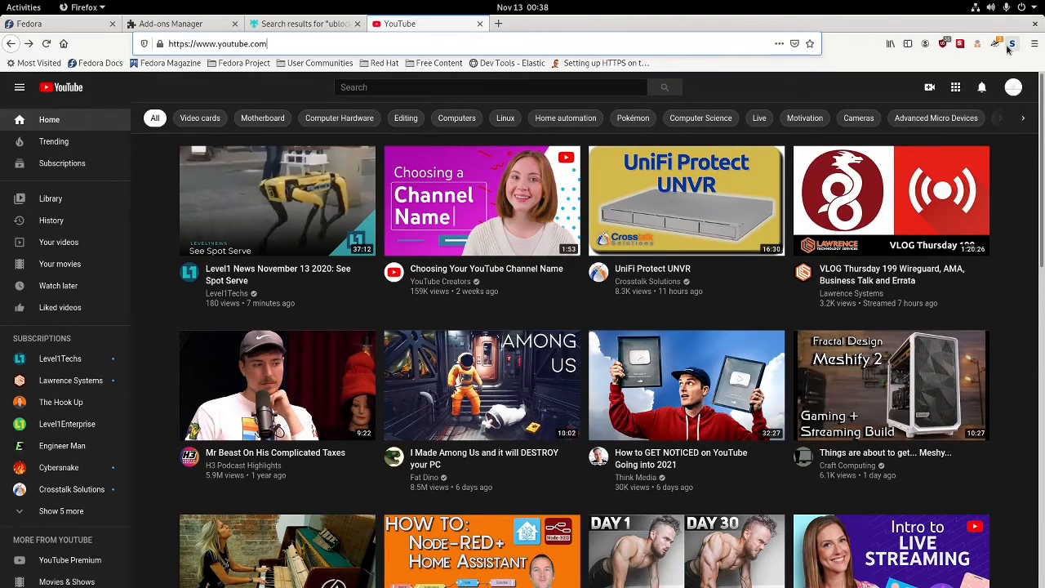
- Load spectrum.com in a new tab, check its NoScript domain permissions, then close the tab
click(1012, 42)
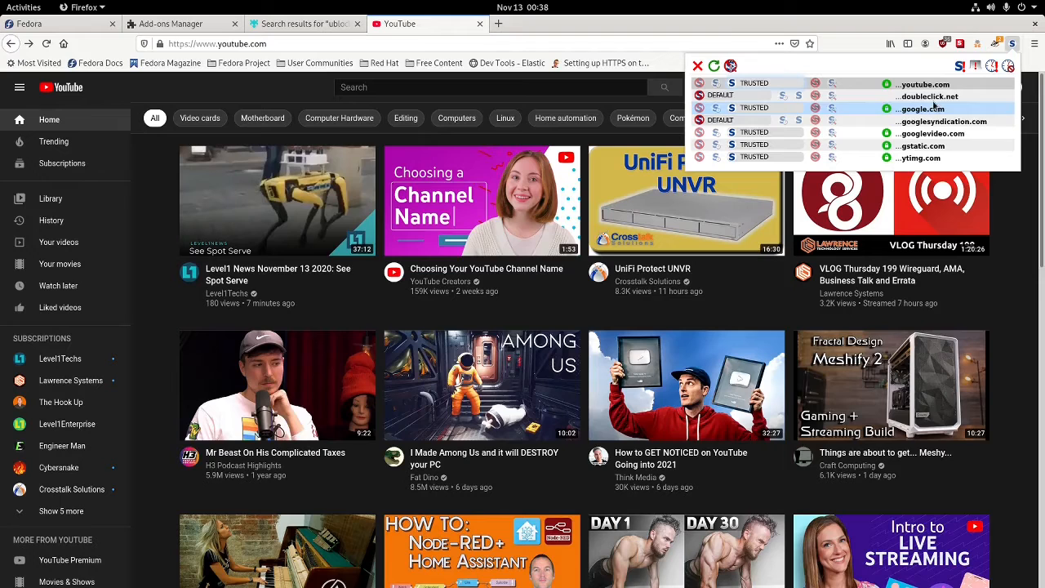
click(621, 25)
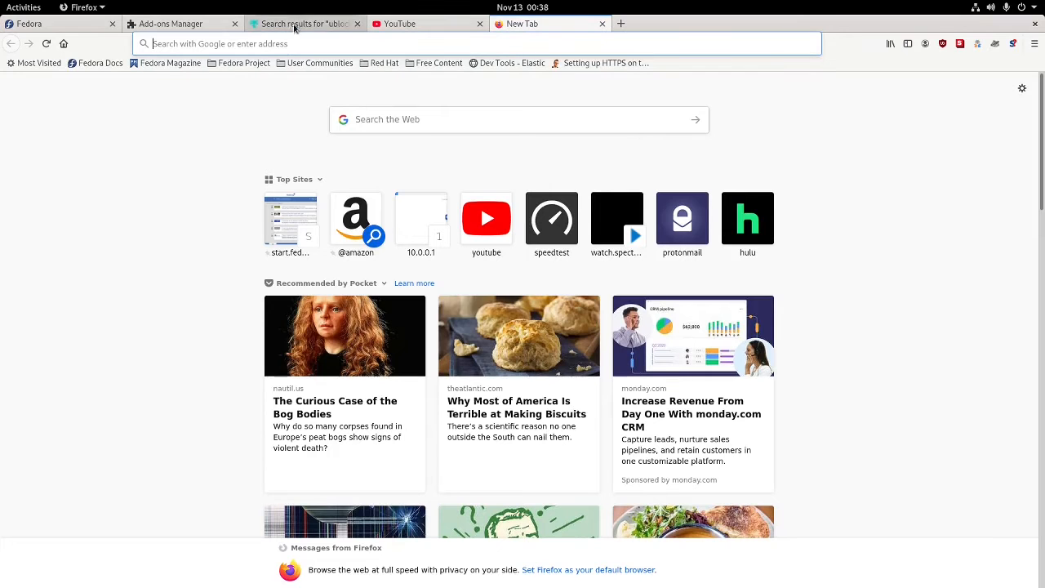
text(speedtest.net/)
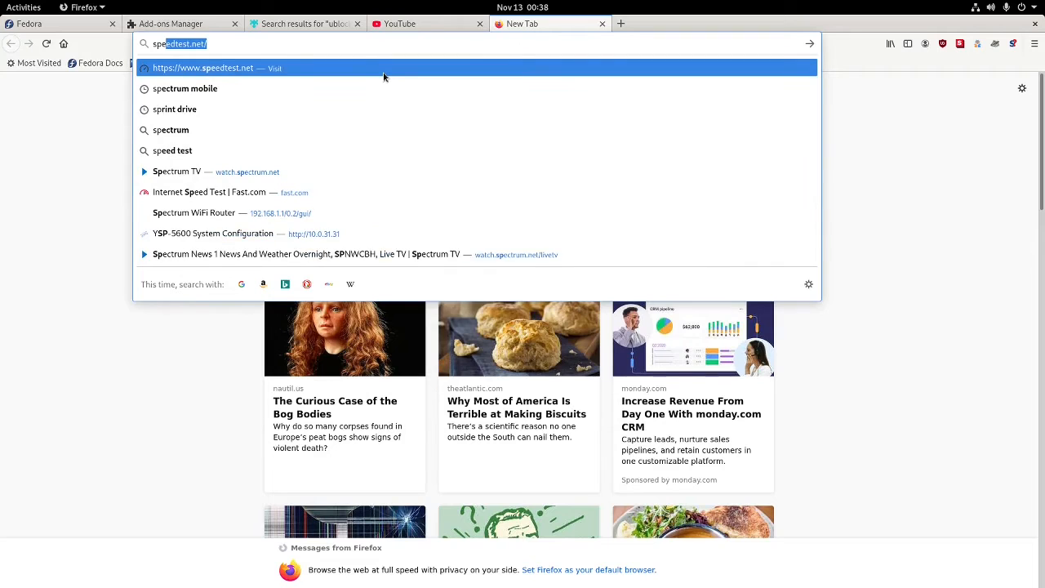
text(spectri)
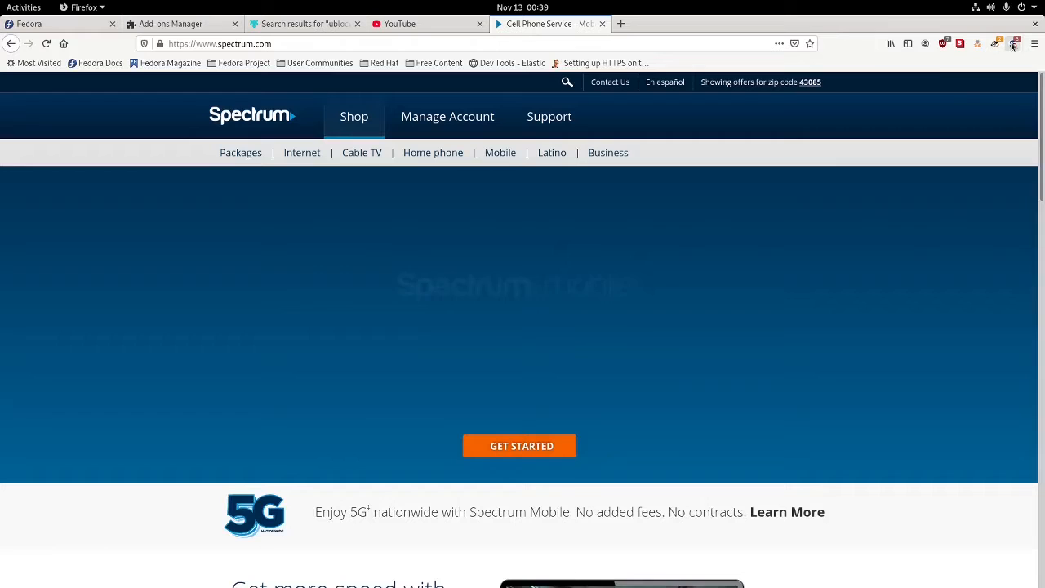
click(1015, 42)
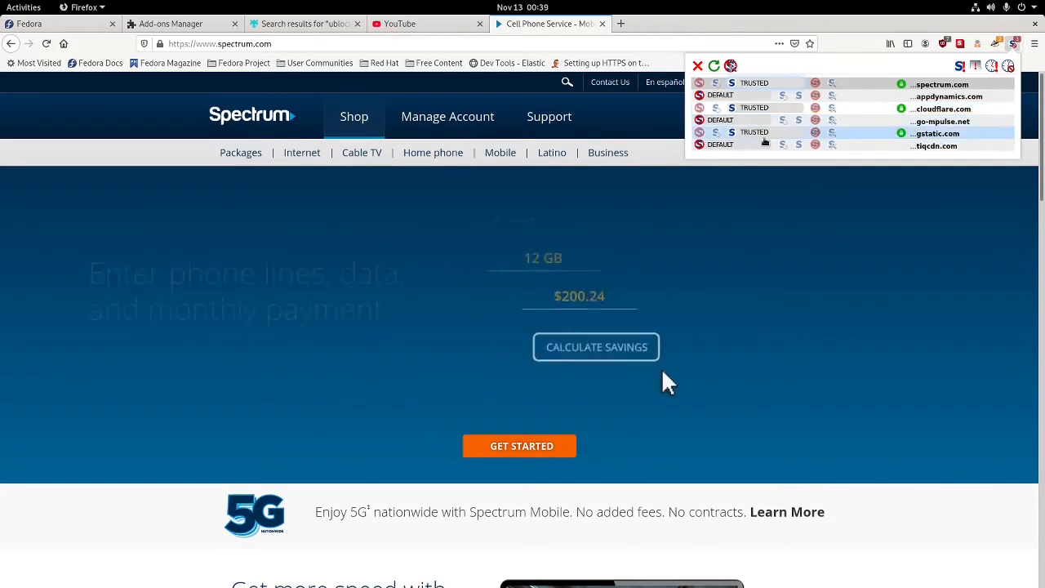
click(596, 346)
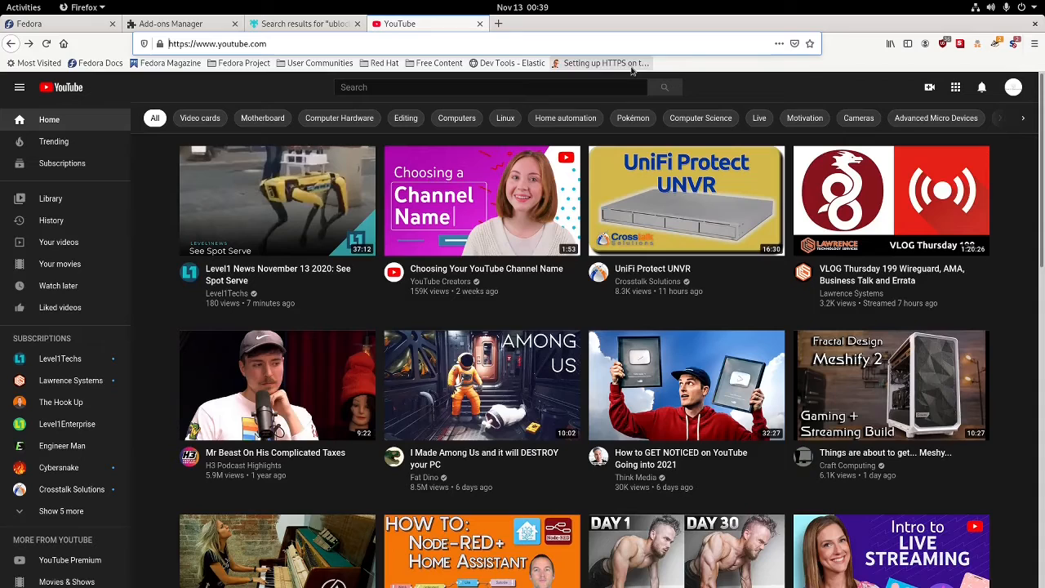
mouse_move(966, 45)
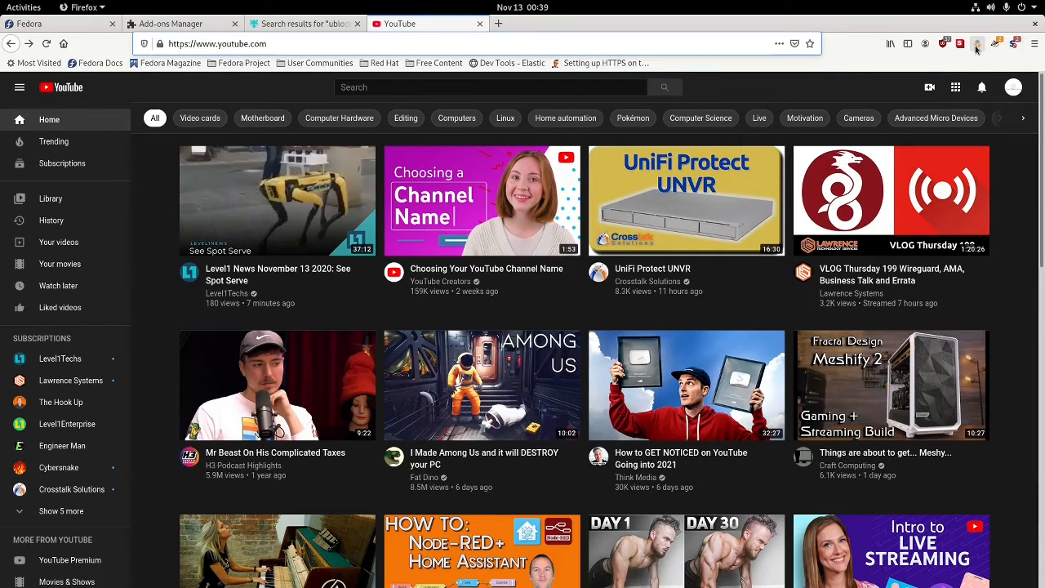
- Pick a Chrome / Windows identity in User-Agent Switcher and load the What is my User Agent page
click(976, 44)
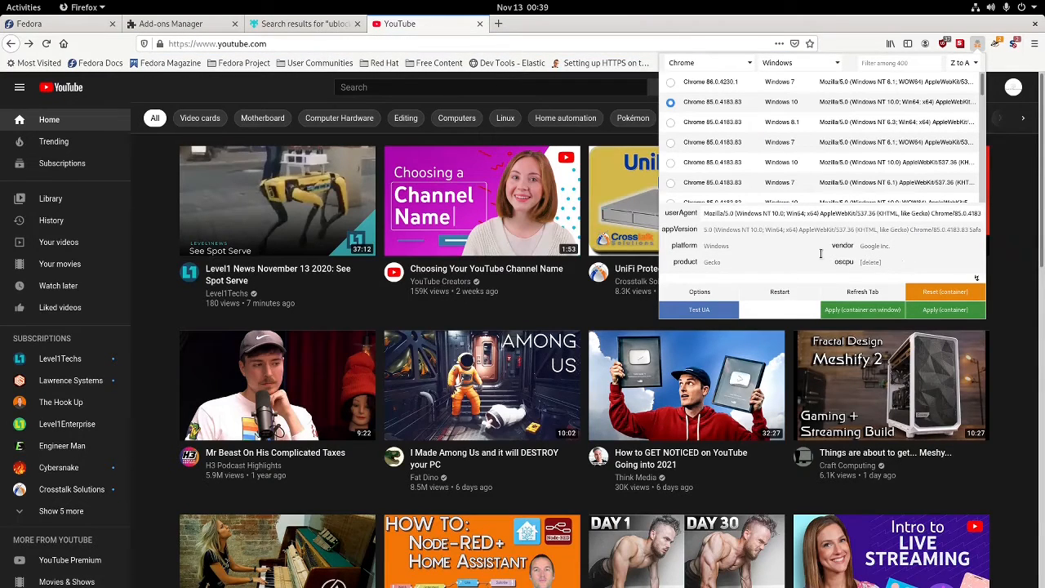
mouse_move(897, 277)
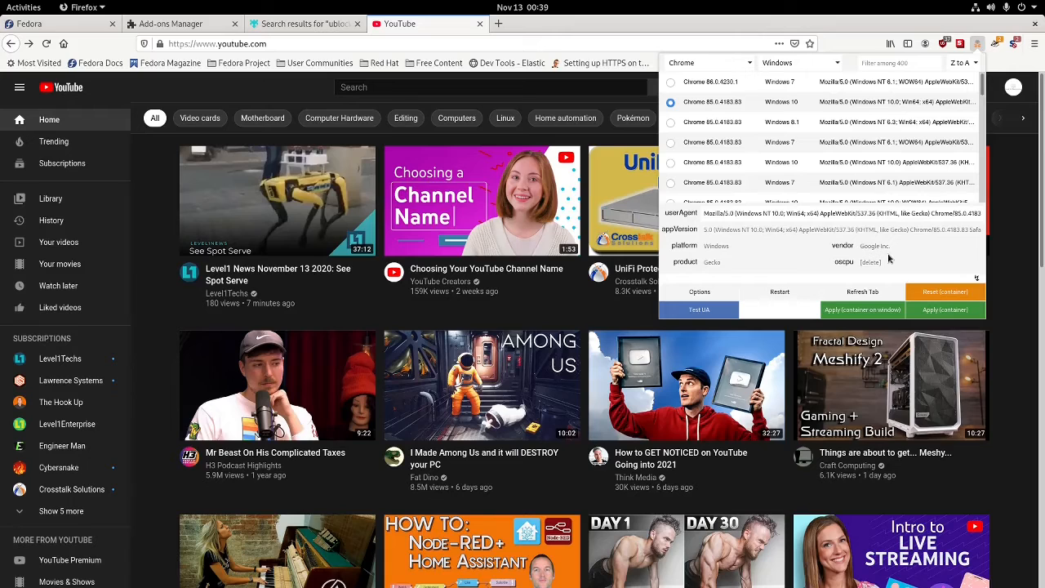
mouse_move(885, 255)
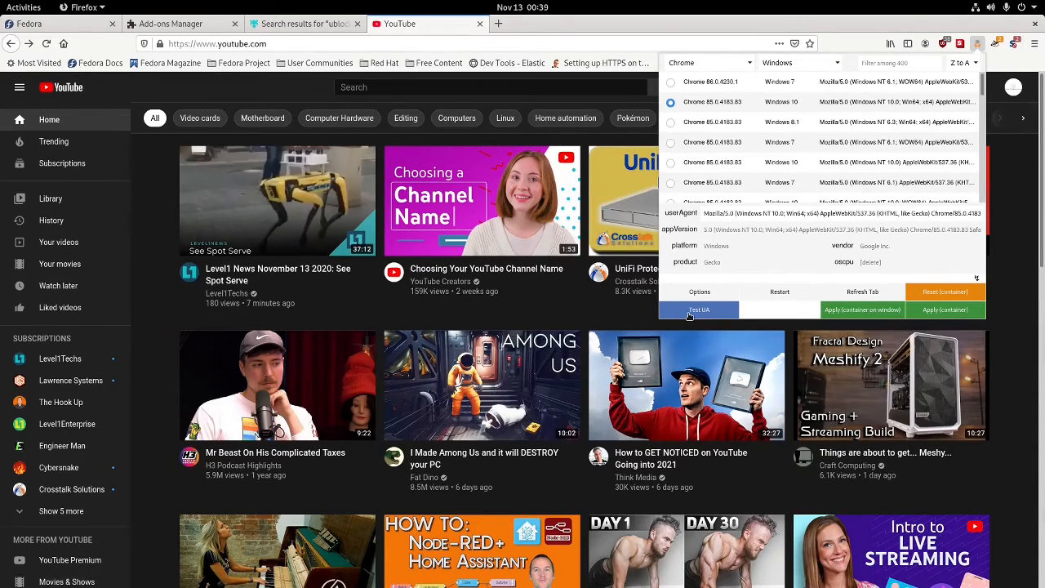
click(699, 310)
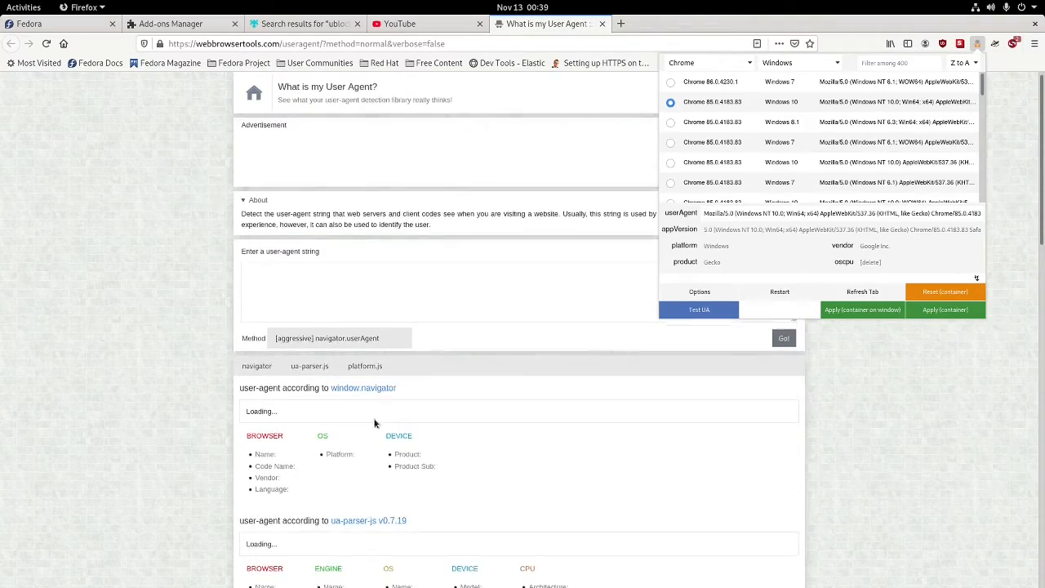
scroll(down, 3)
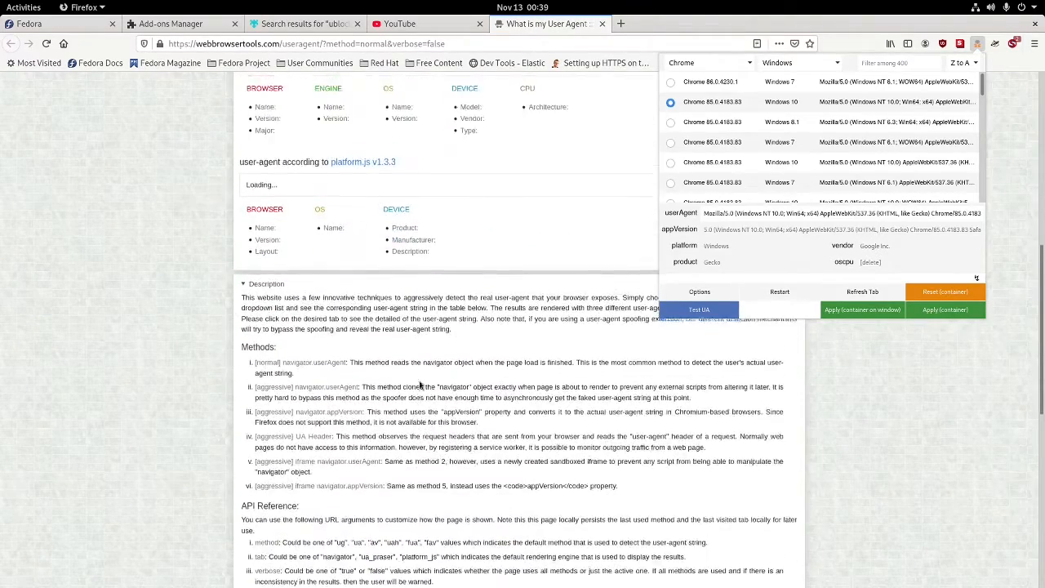
scroll(up, 3)
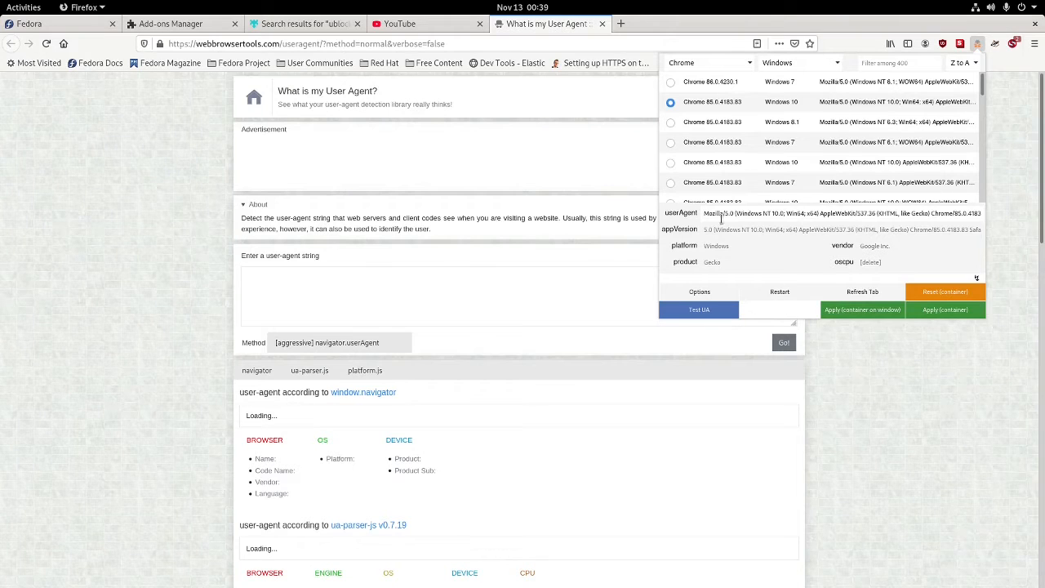
double_click(743, 212)
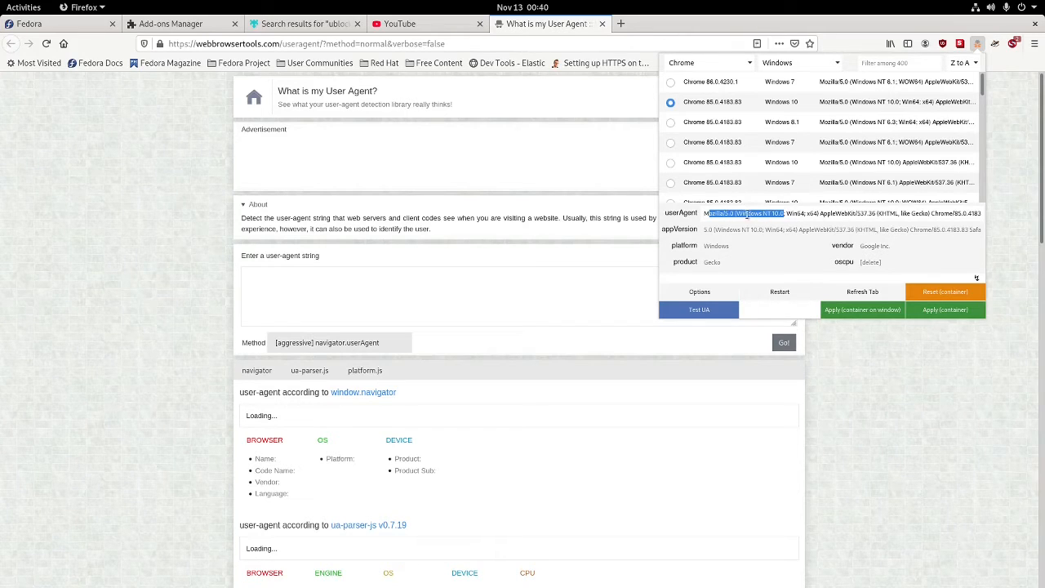
mouse_move(601, 278)
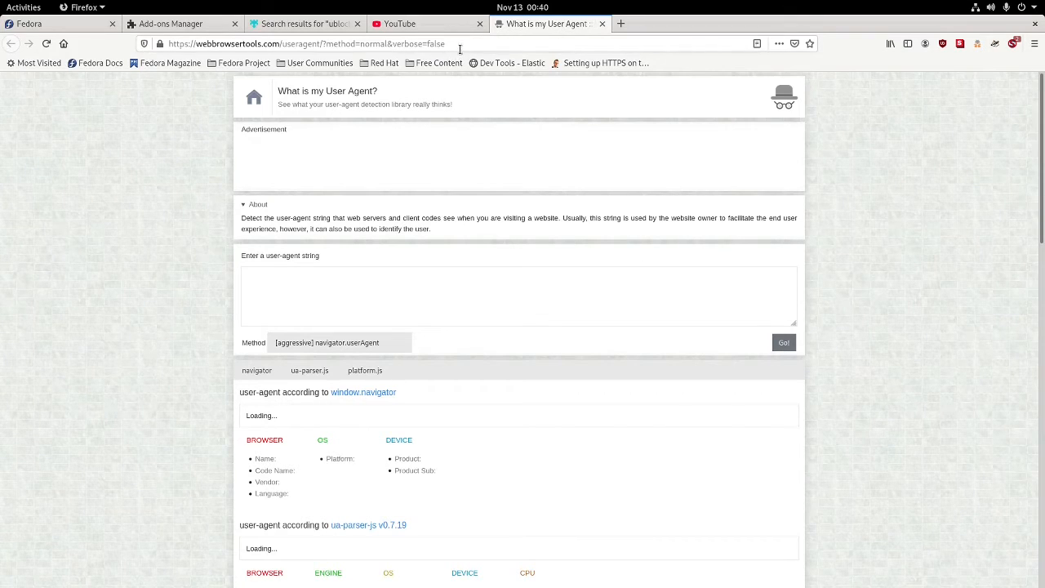
- Visit watch.spectrum.net's Live TV page under the spoofed agent, then close the tab
click(307, 43)
text(wa)
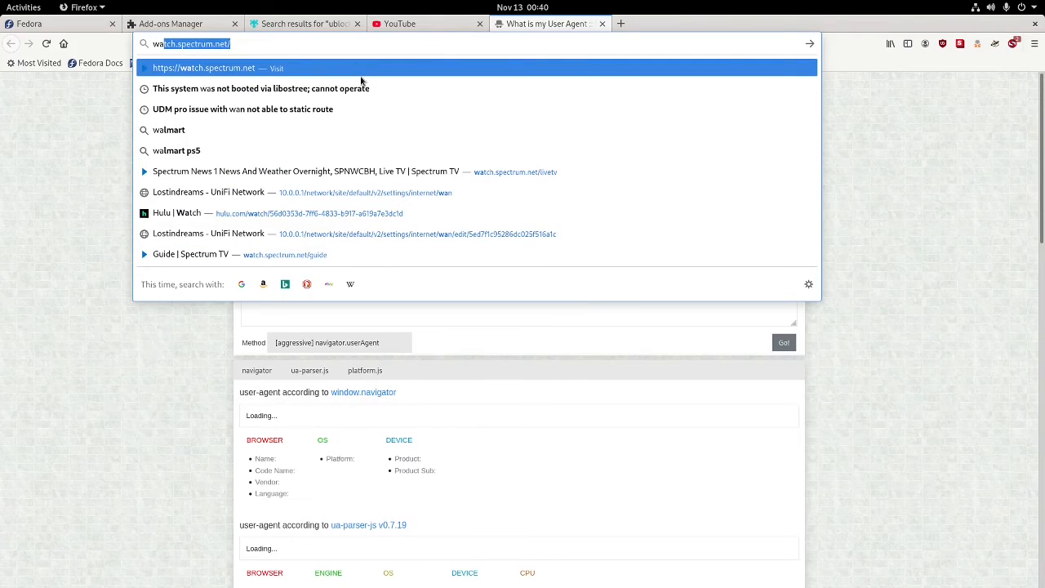
click(314, 172)
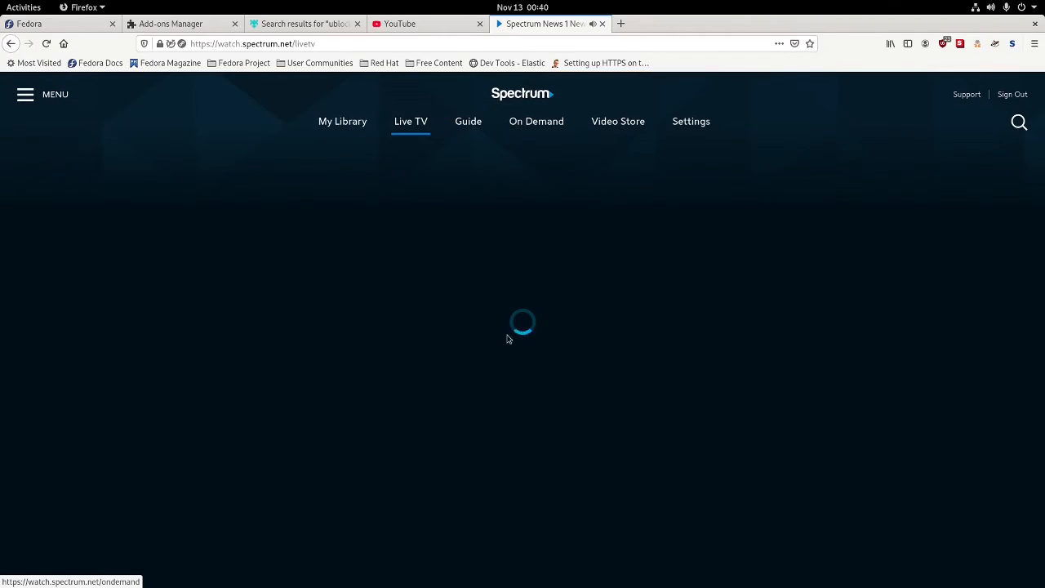
click(536, 121)
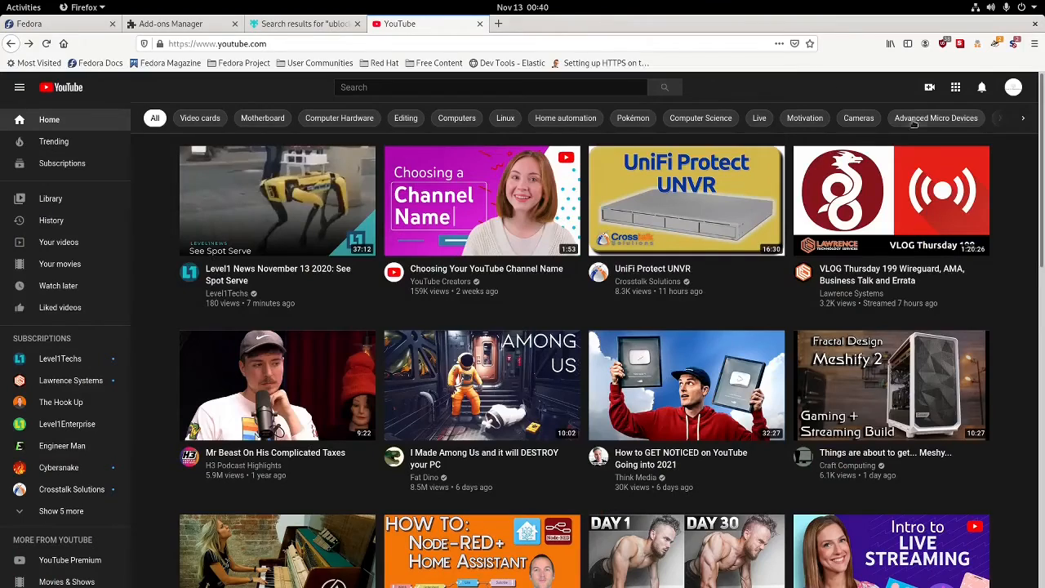
mouse_move(1025, 52)
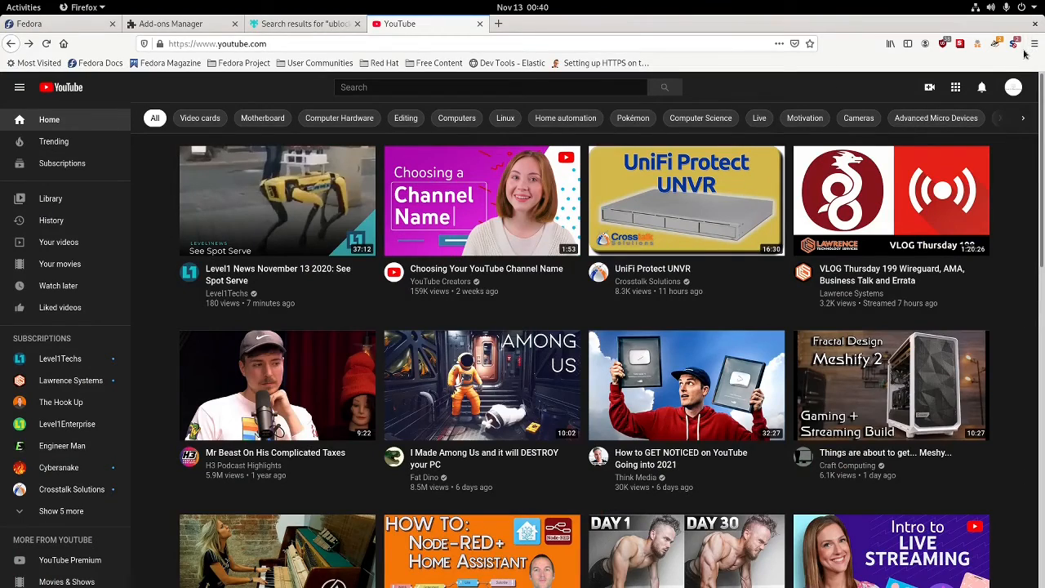